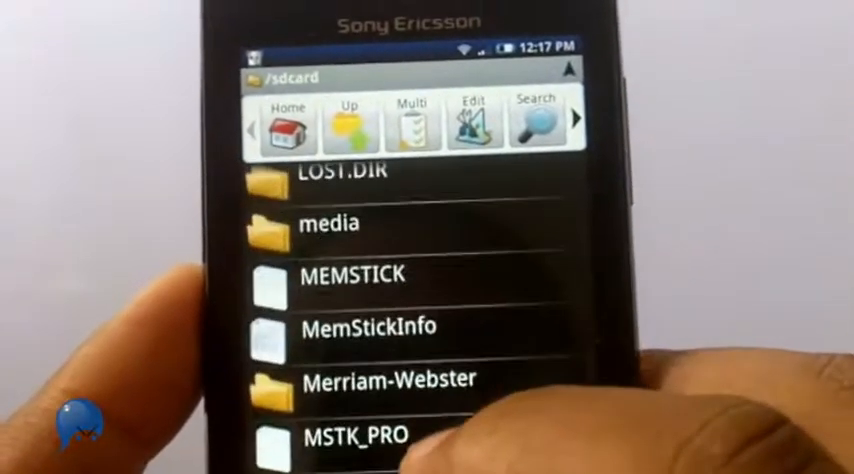
Locate the sweeterhome APK on the SD card and view its package details in App Manager
{"action": "scroll", "scroll_direction": "down", "scroll_amount": 3}
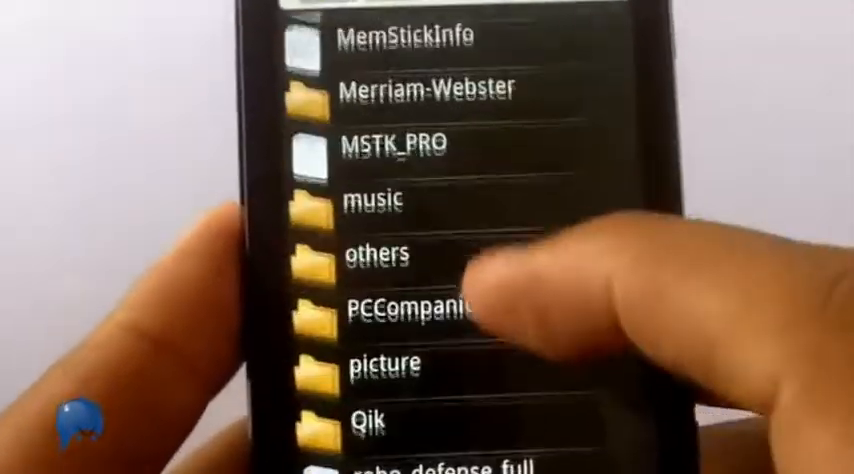
{"action": "scroll", "scroll_direction": "down", "scroll_amount": 3}
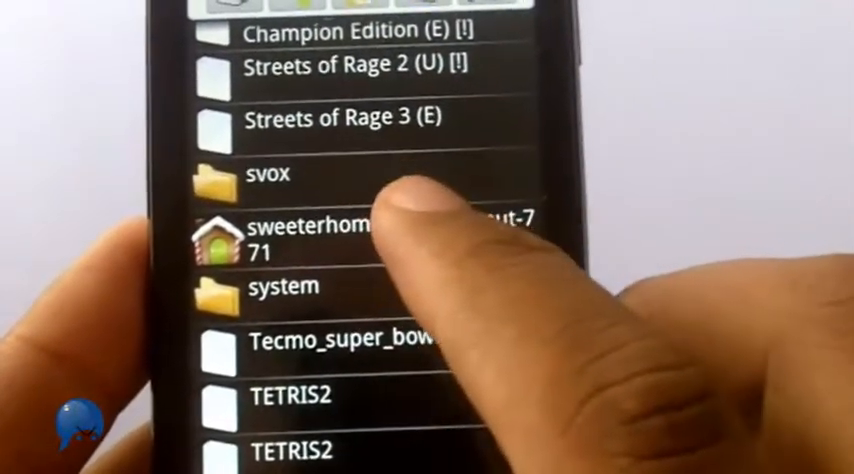
{"action": "left_click", "coordinate": [340, 230]}
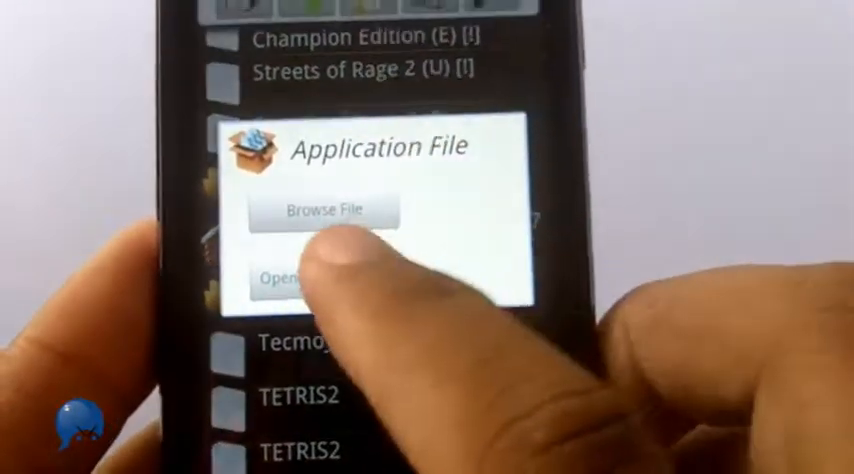
{"action": "left_click", "coordinate": [290, 276]}
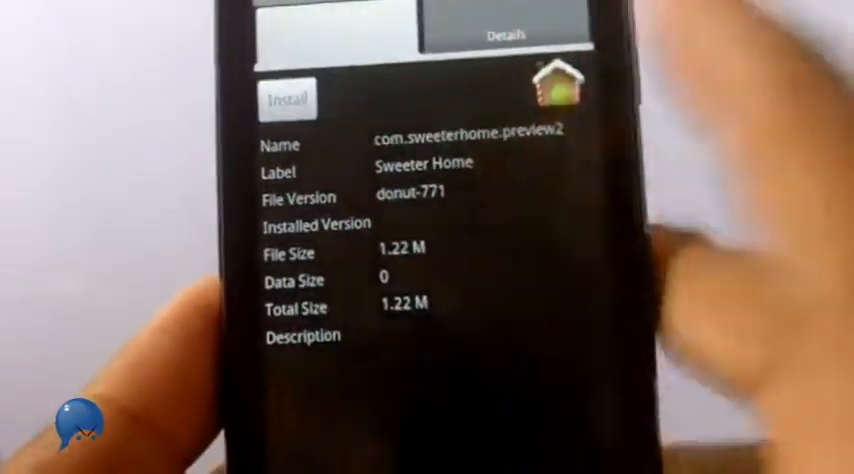
Install Sweeter Home, accepting the listed permissions
{"action": "left_click", "coordinate": [288, 100]}
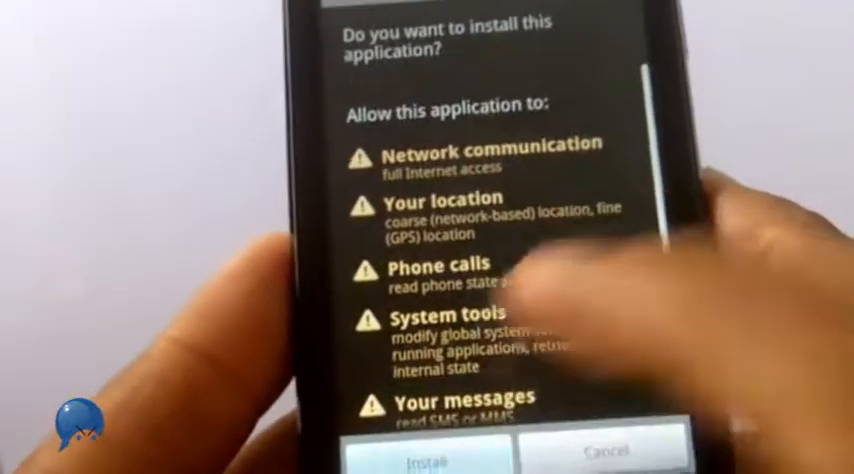
{"action": "left_click", "coordinate": [428, 458]}
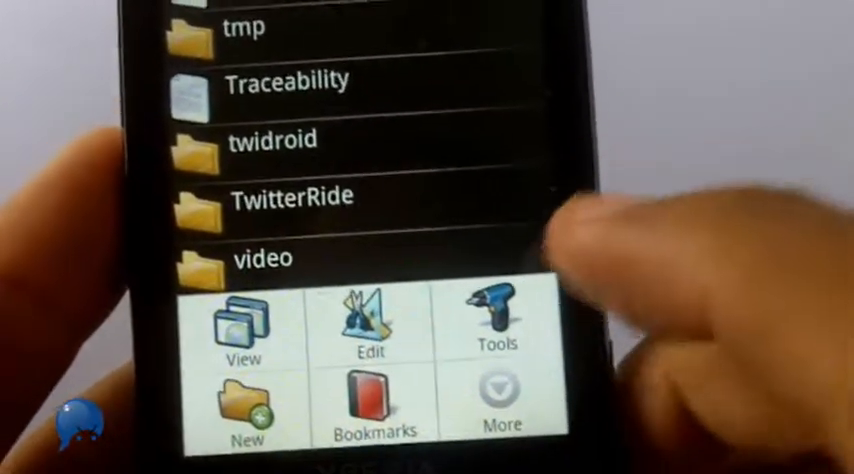
Show the Application Manager/Backup list of installed apps, scrolled to AppMonster, Astrid and ASTRO
{"action": "left_click", "coordinate": [494, 330]}
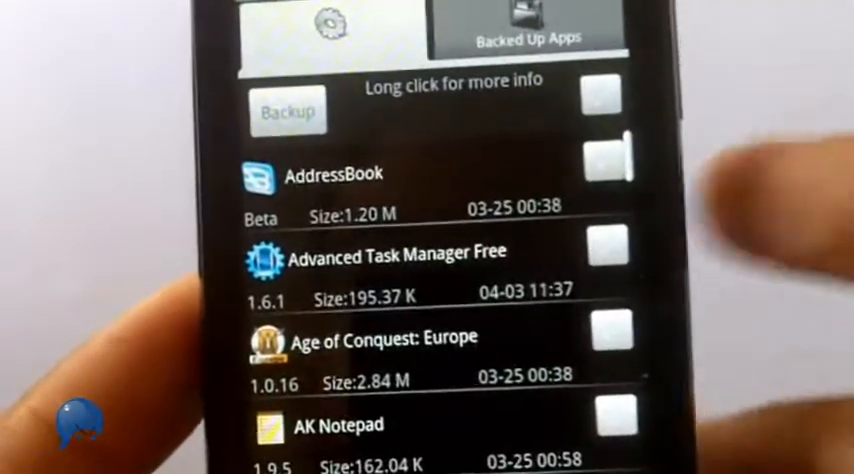
{"action": "scroll", "scroll_direction": "down", "scroll_amount": 3}
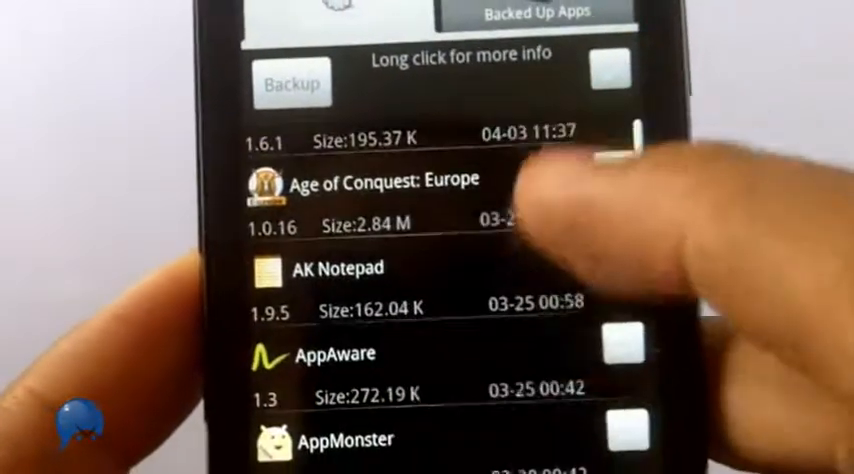
{"action": "scroll", "scroll_direction": "down", "scroll_amount": 3}
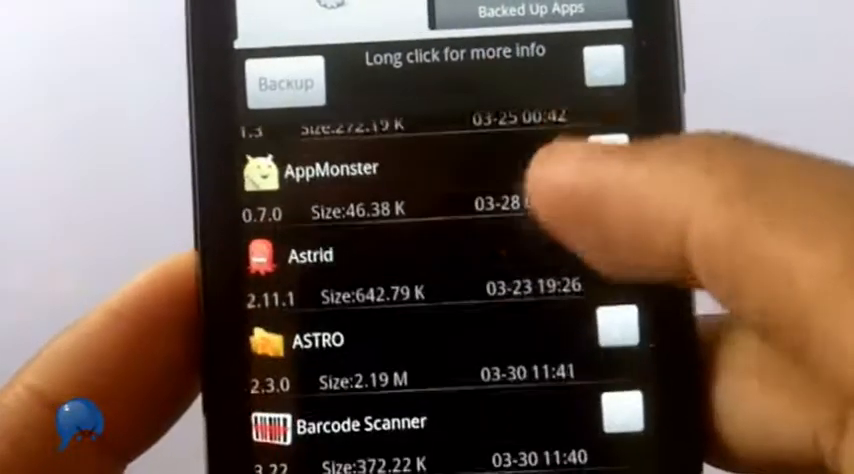